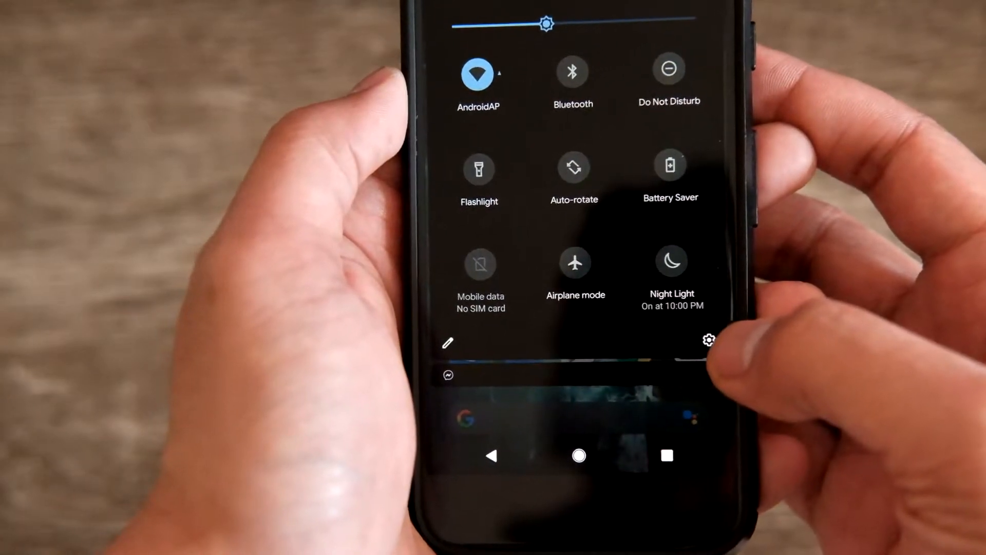
Step: Dismiss the quick settings shade and launch Settings from the app drawer
click(708, 340)
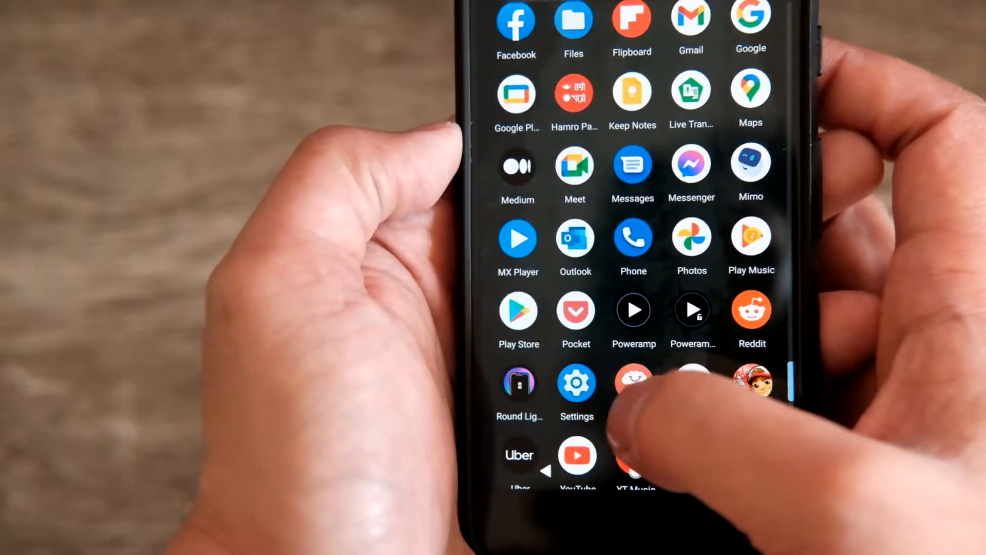
click(576, 381)
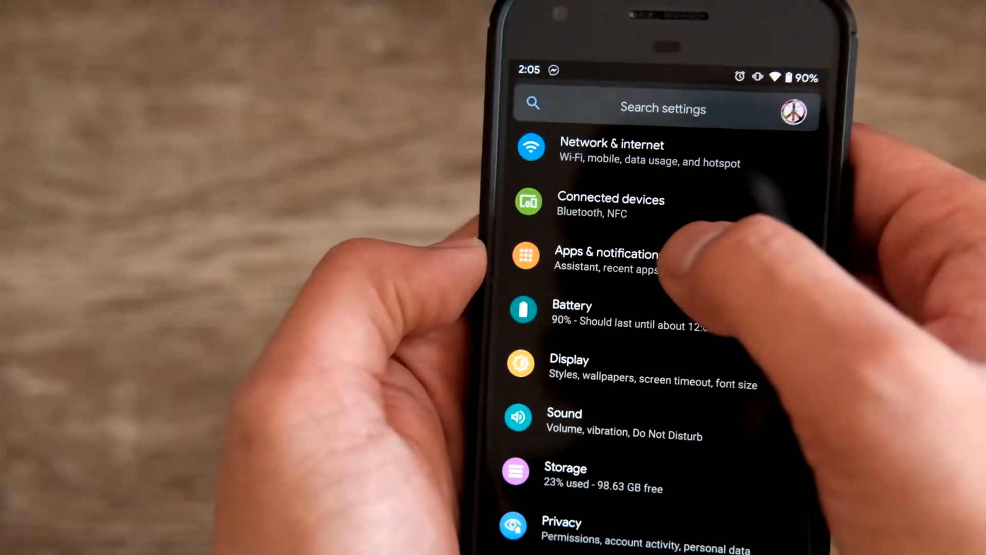
Step: Browse the full list of 72 apps and search it for Google apps
click(607, 261)
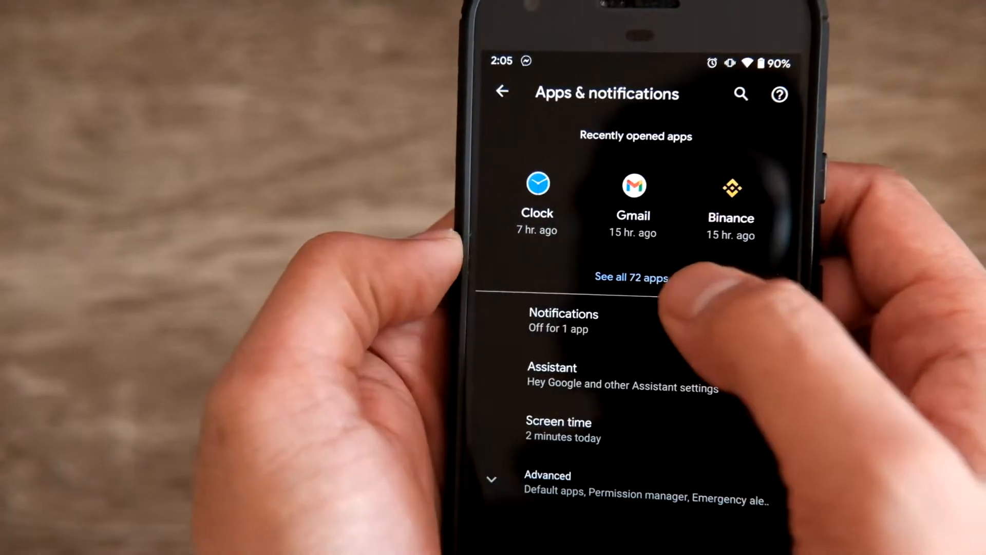
click(631, 277)
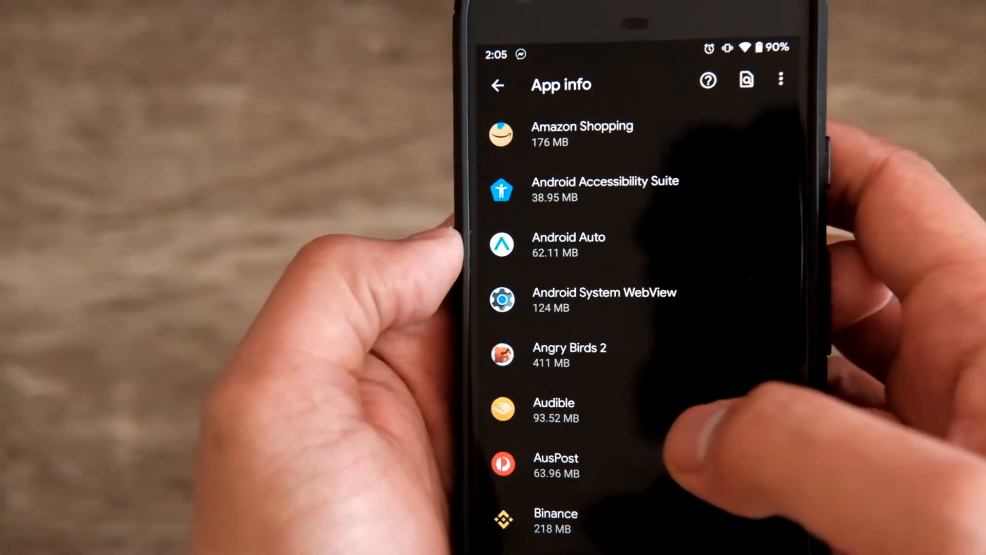
scroll(down, 3)
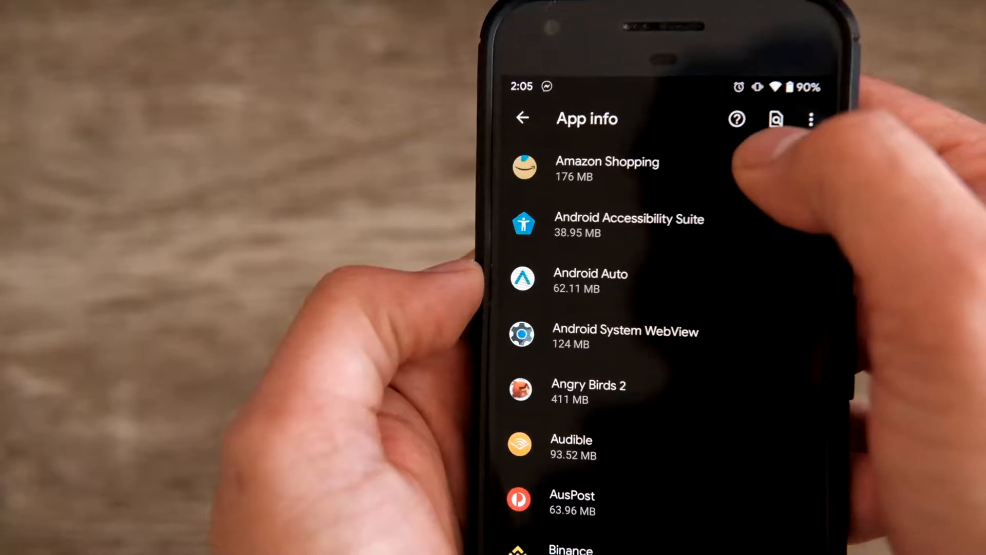
click(776, 120)
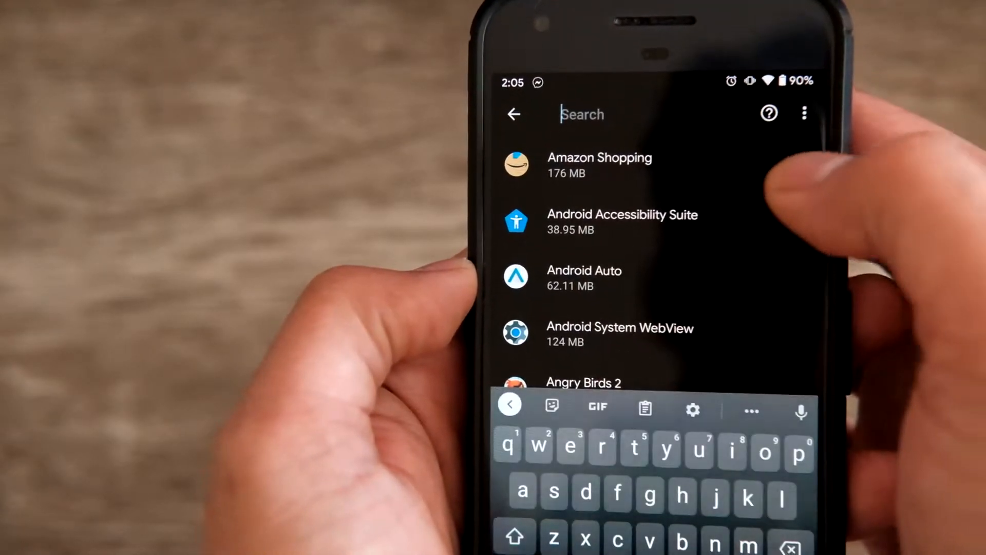
text(googp)
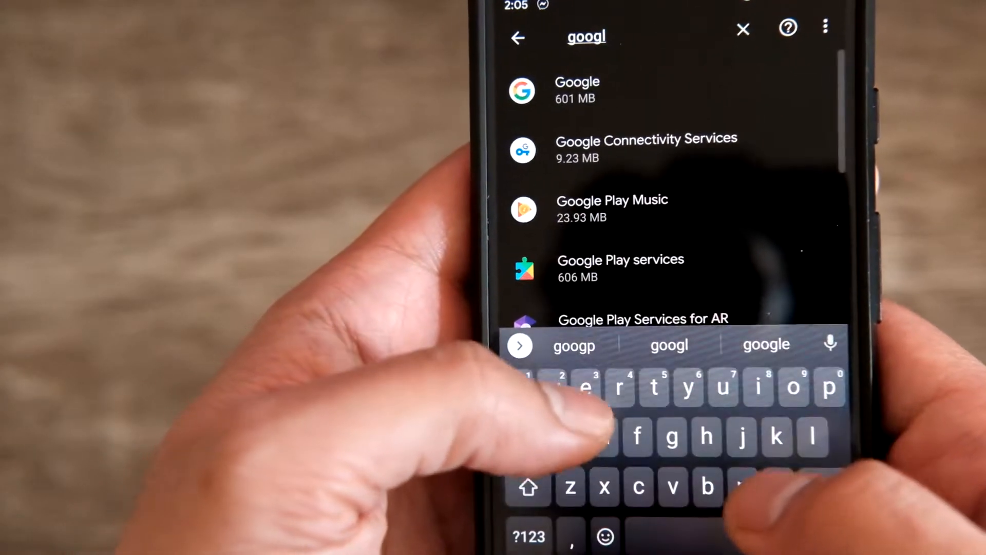
click(742, 28)
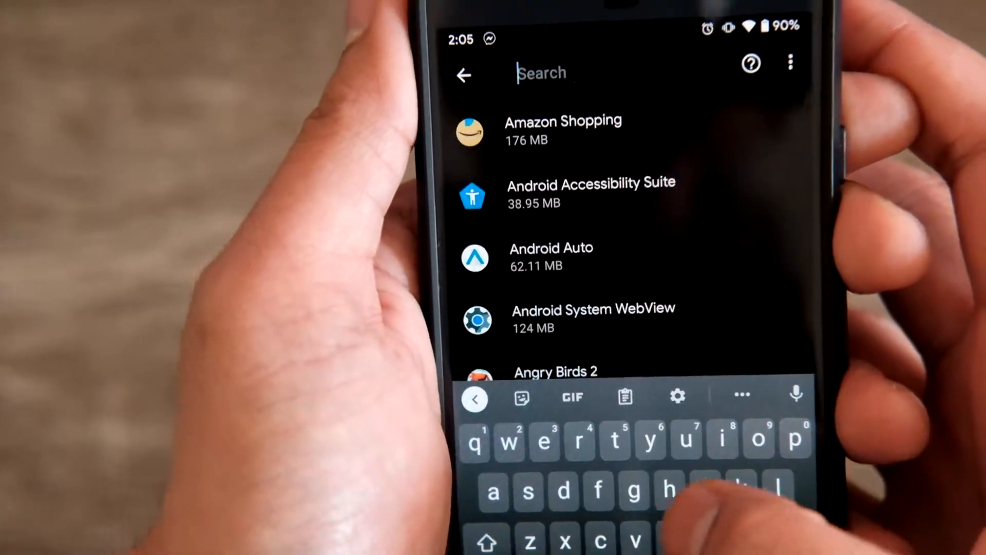
text(giggle)
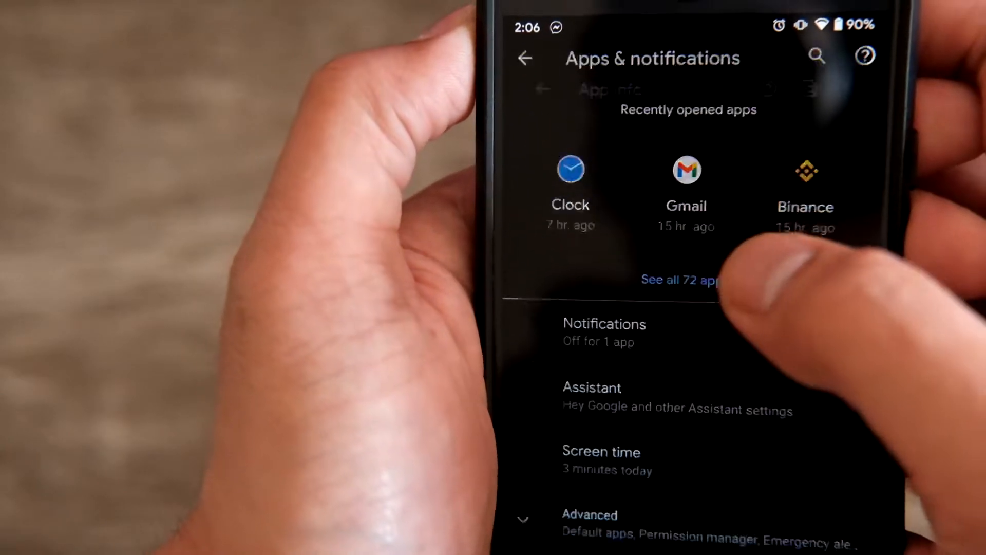
Step: Force-stop Google Play services and clear its storage, dropping usage from 627 MB to 414 MB
click(679, 280)
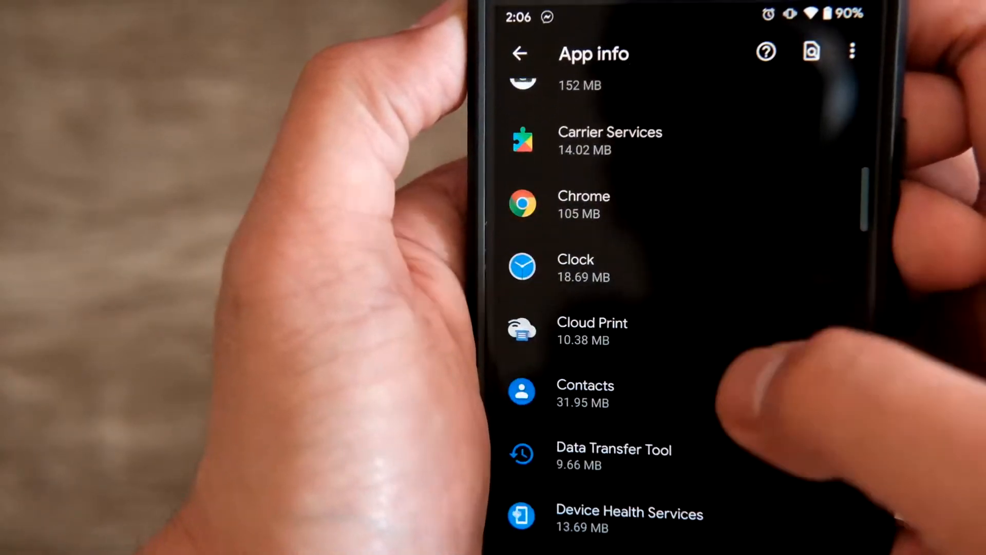
scroll(down, 3)
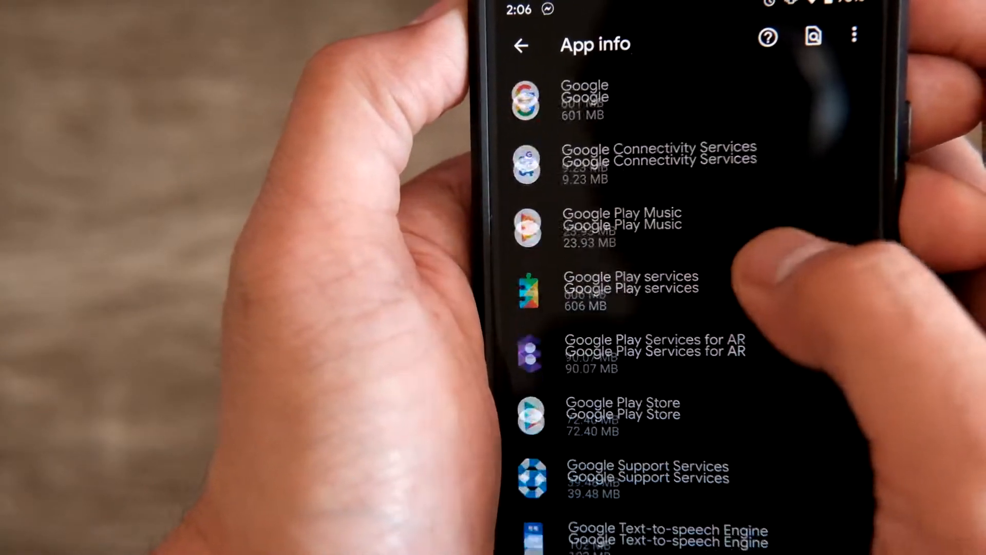
click(631, 289)
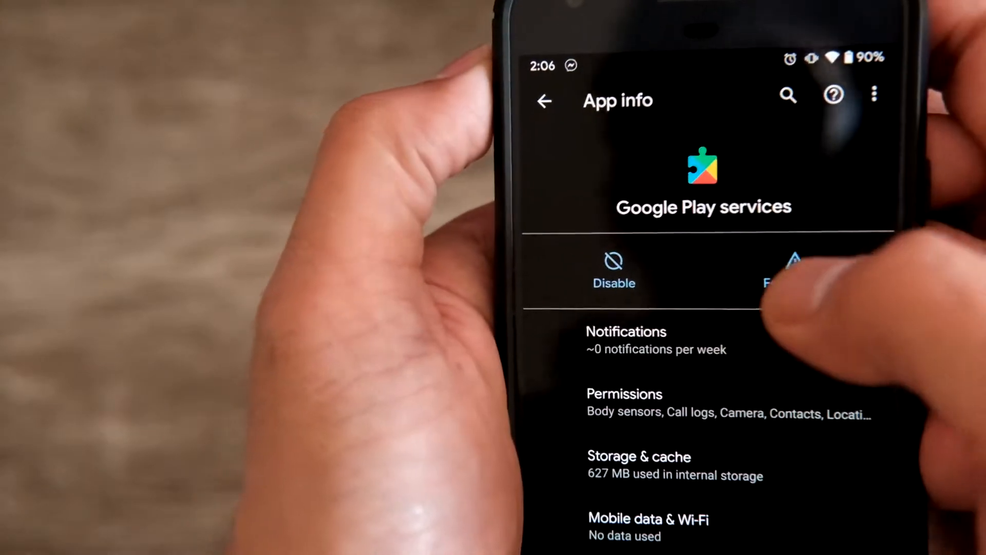
click(769, 270)
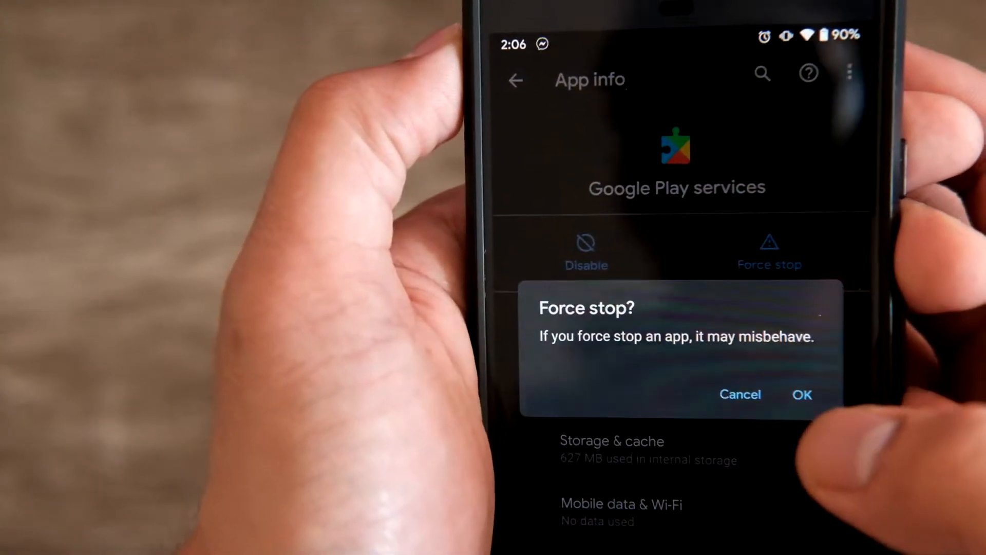
click(740, 394)
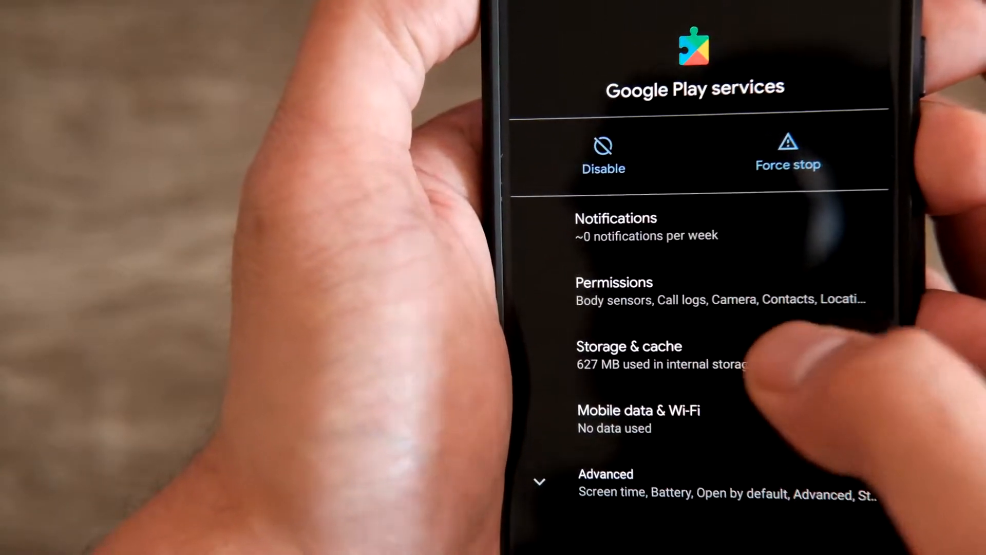
click(627, 345)
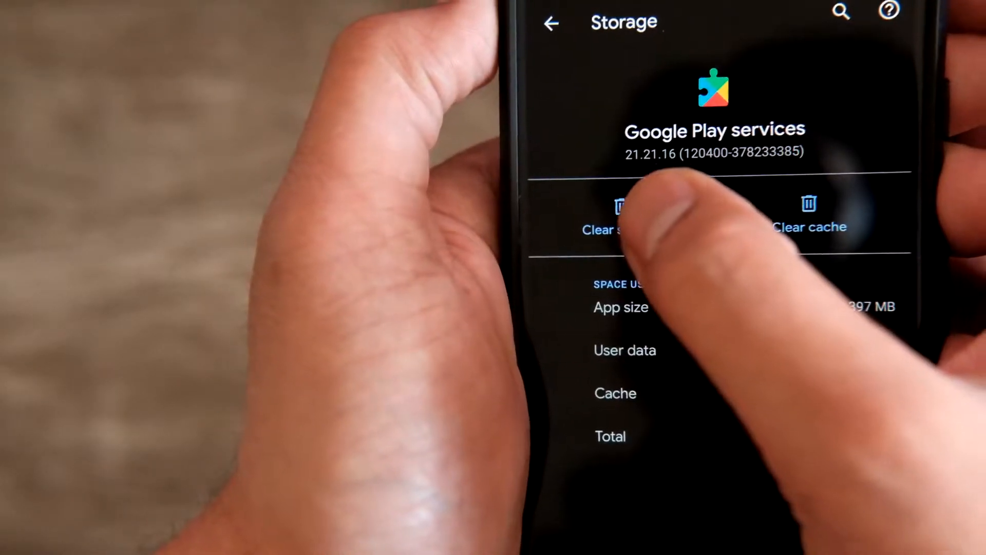
scroll(down, 3)
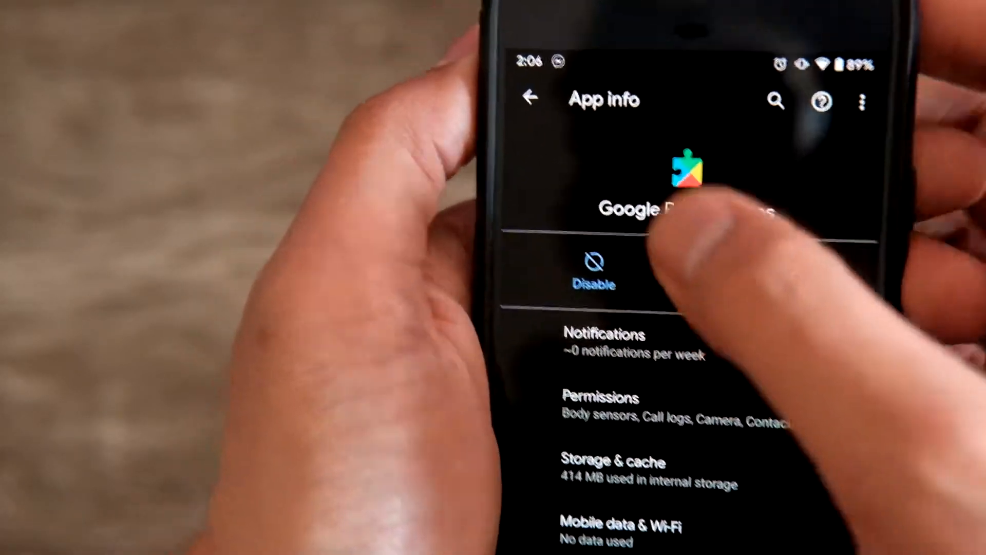
Step: Navigate back from Google Play services' app info to the main Settings list
click(530, 98)
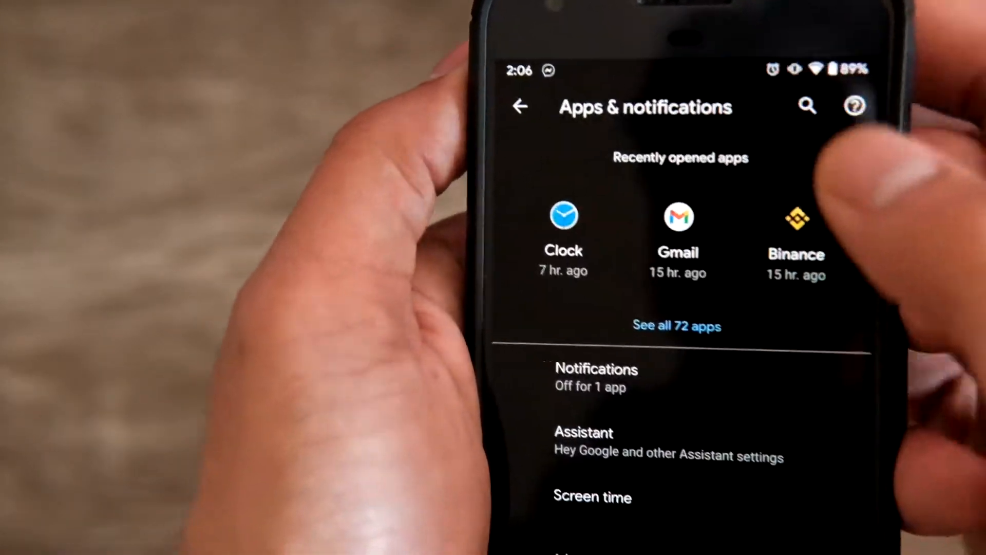
click(521, 106)
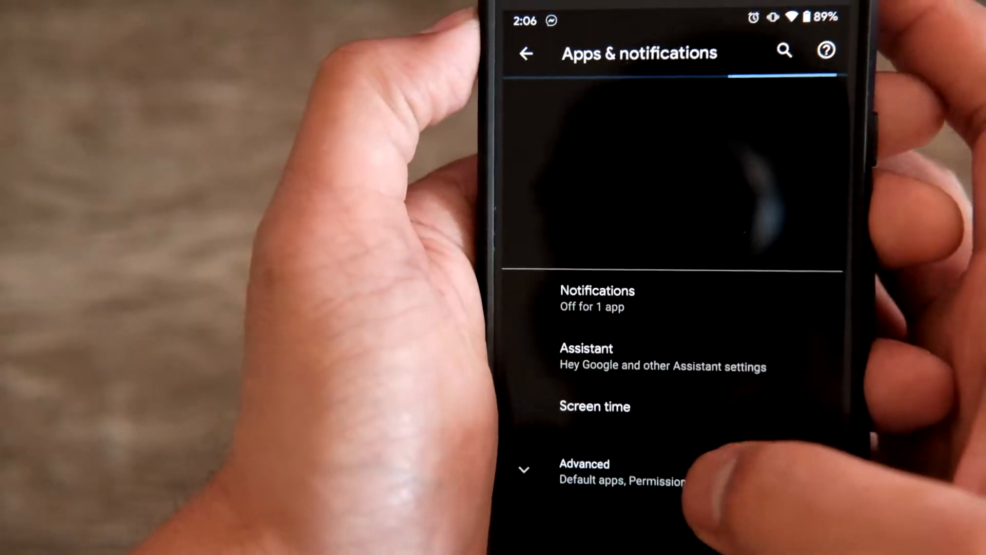
click(527, 53)
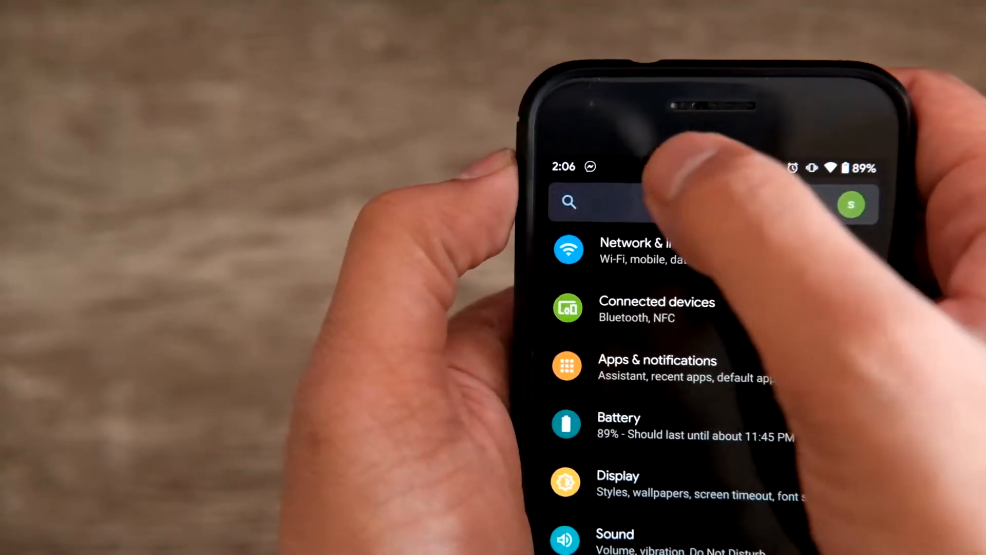
click(657, 369)
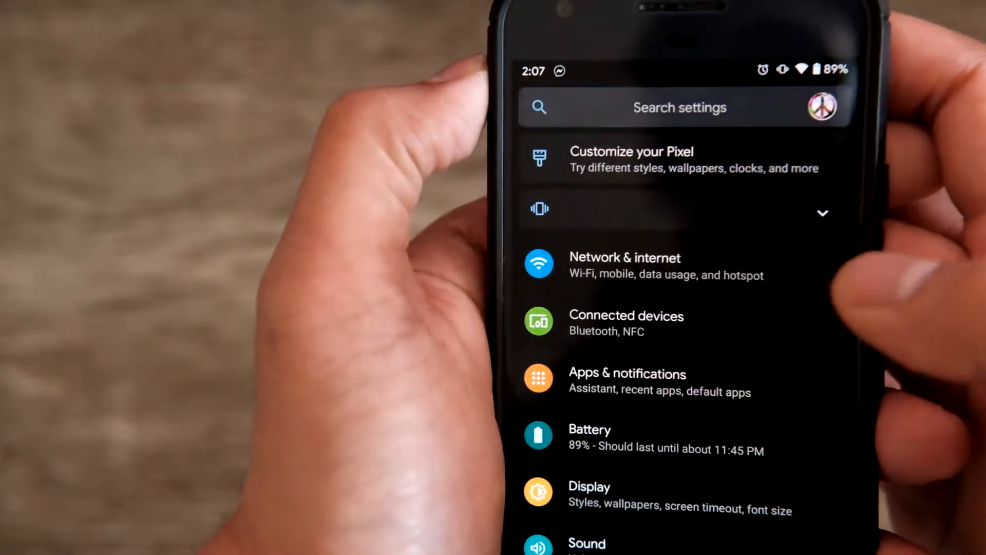
Step: Find Google Play Store in the full app list, force-stop it, and return home
click(627, 372)
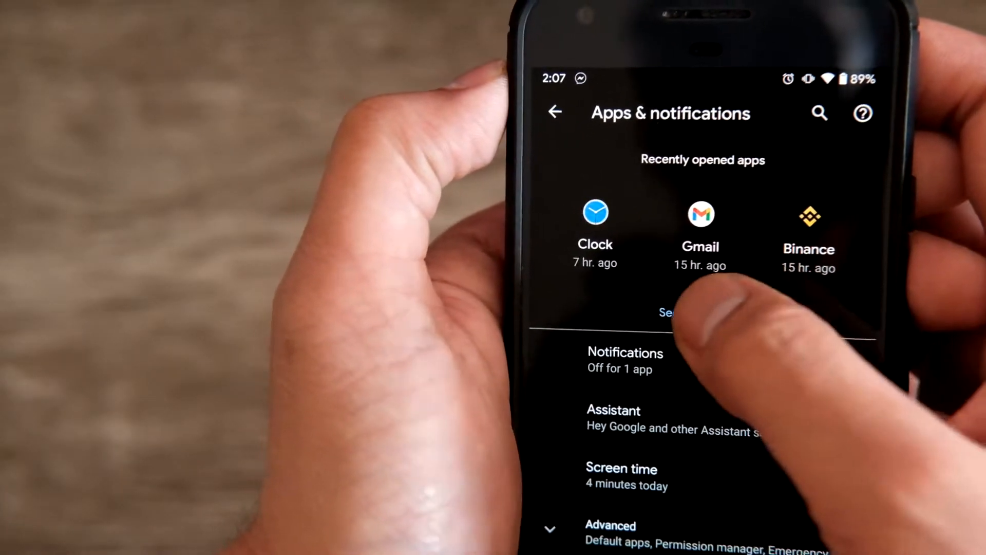
click(667, 313)
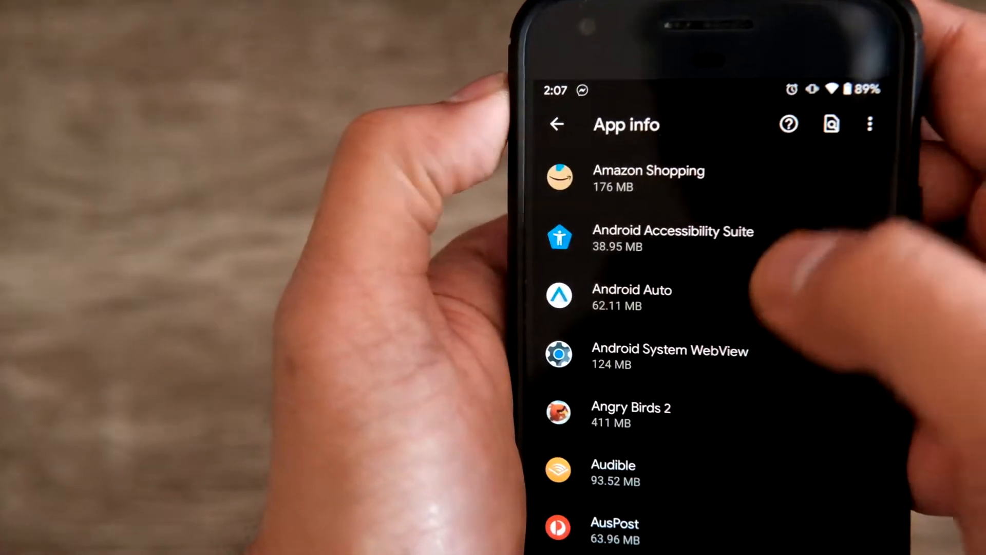
scroll(down, 3)
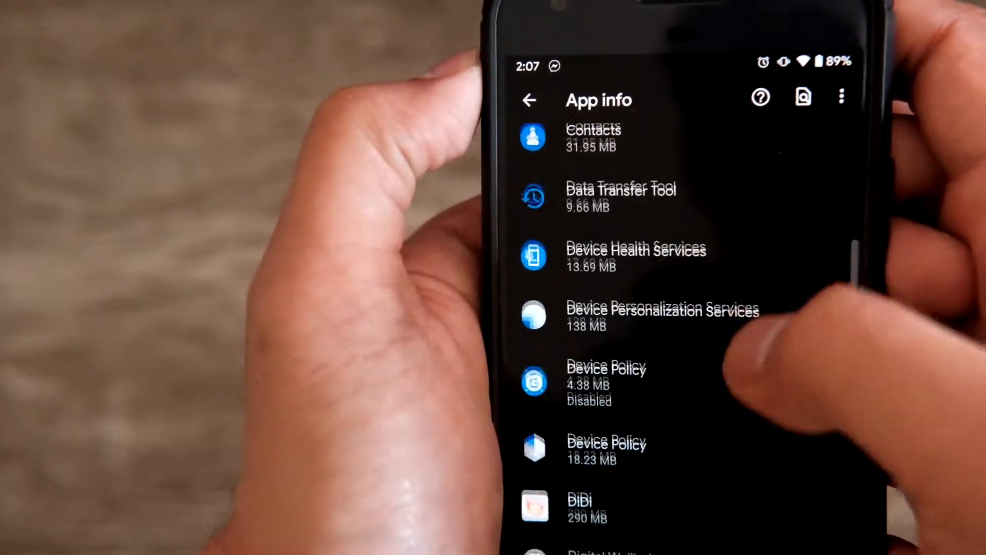
scroll(down, 3)
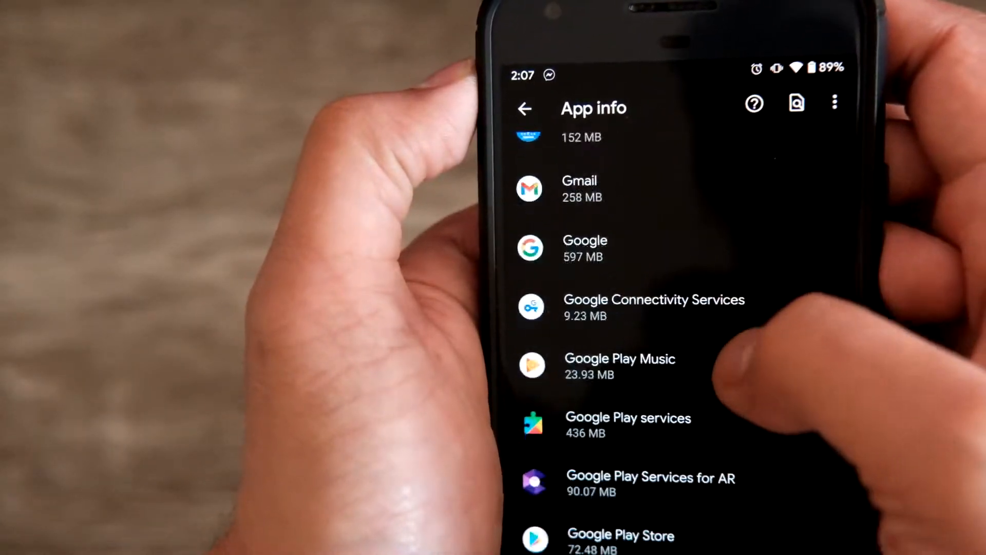
scroll(down, 3)
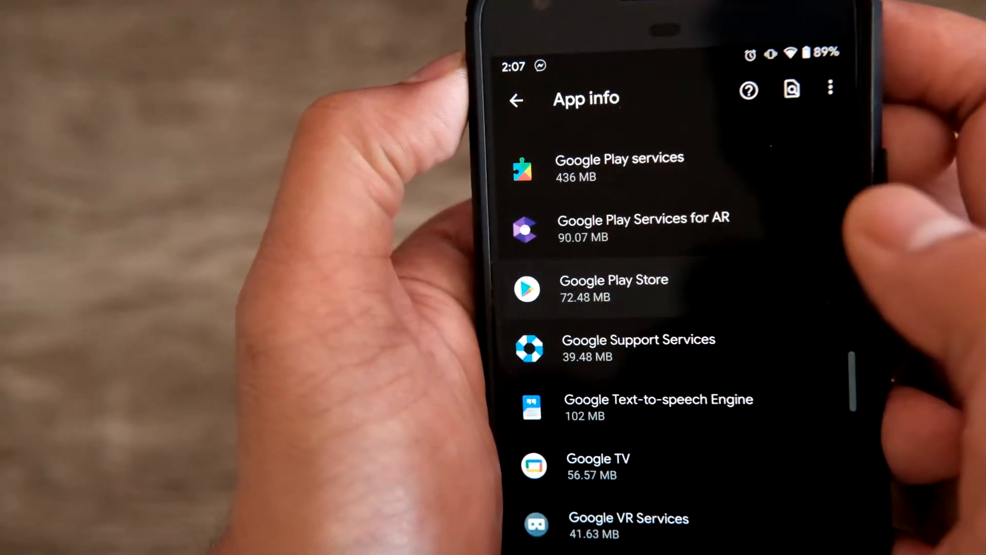
click(613, 288)
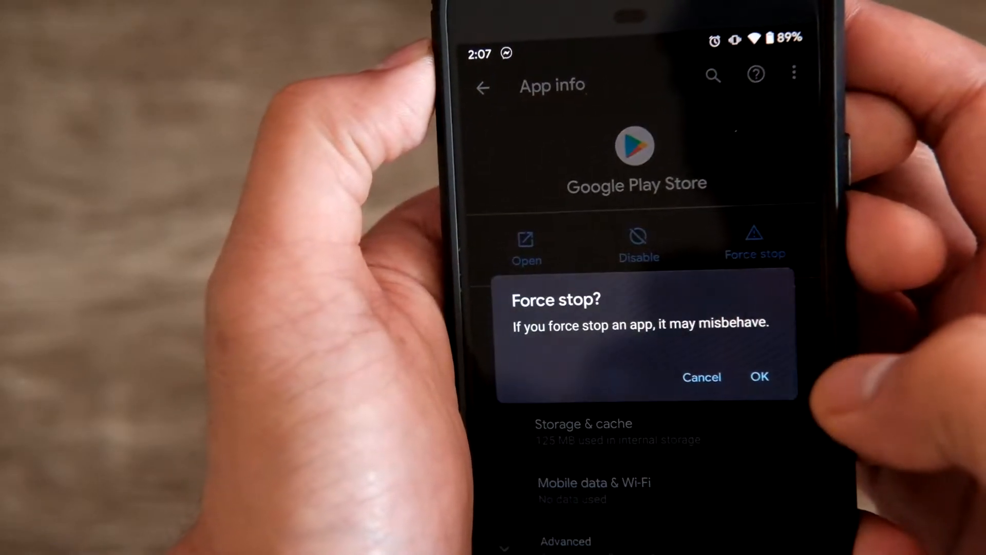
click(702, 377)
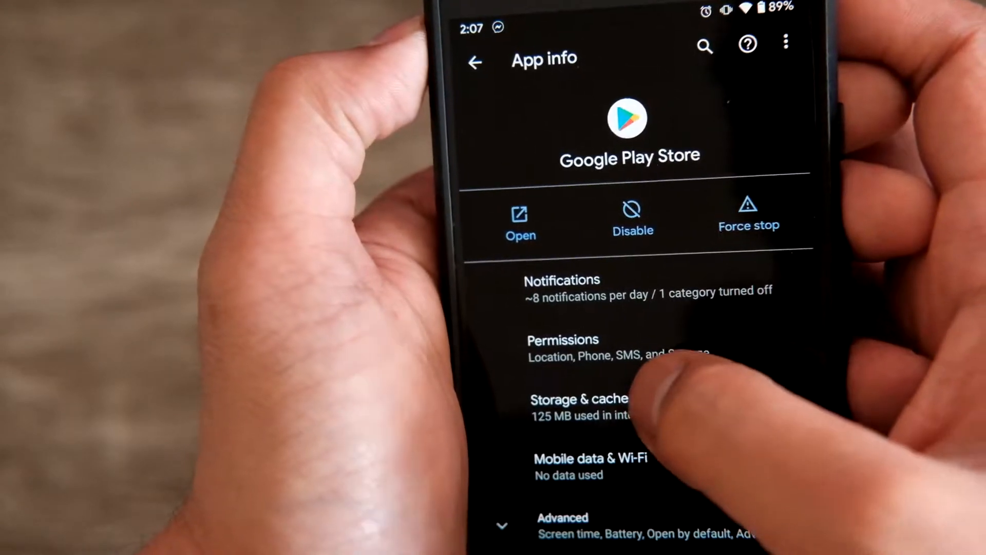
click(579, 406)
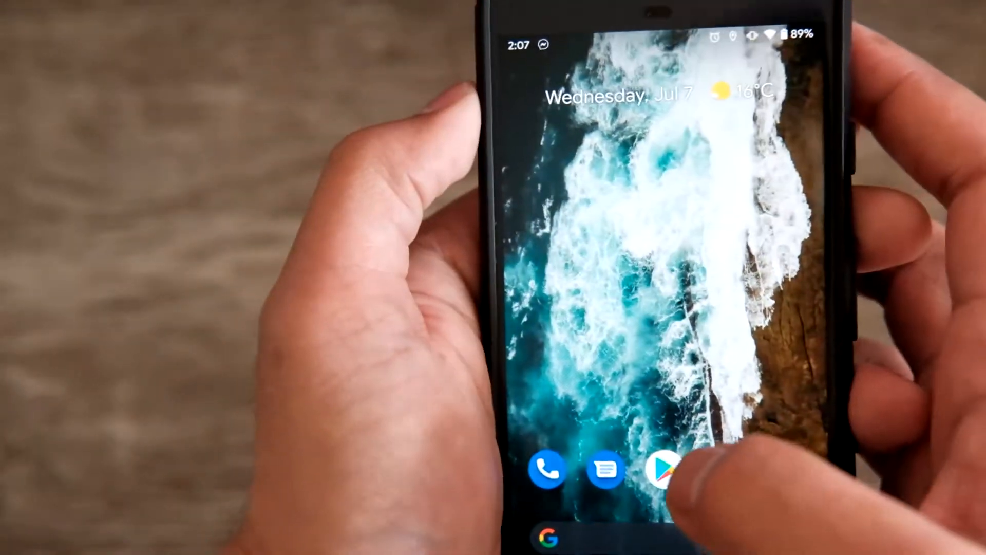
Step: Launch Google Play Store from the home screen dock and scroll its For you page
click(648, 469)
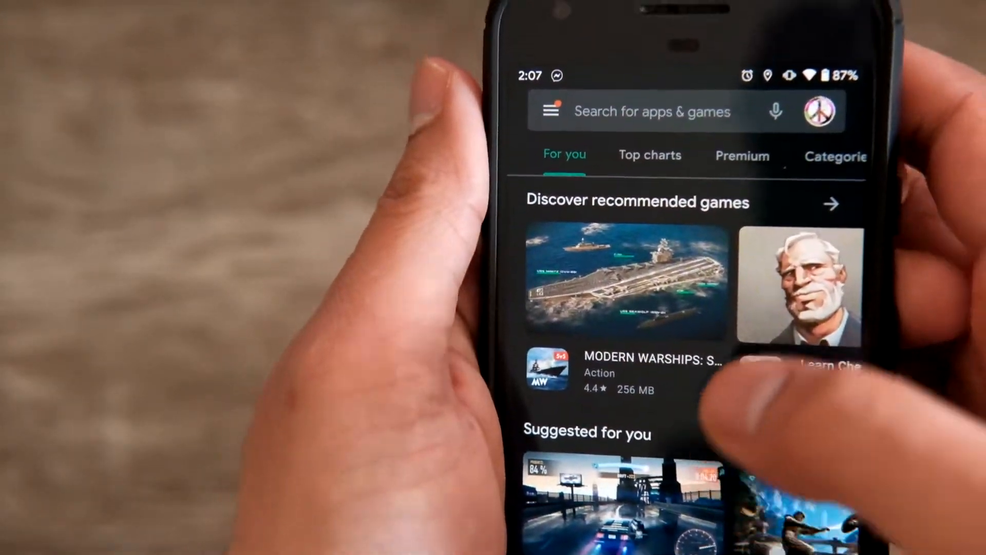
scroll(down, 3)
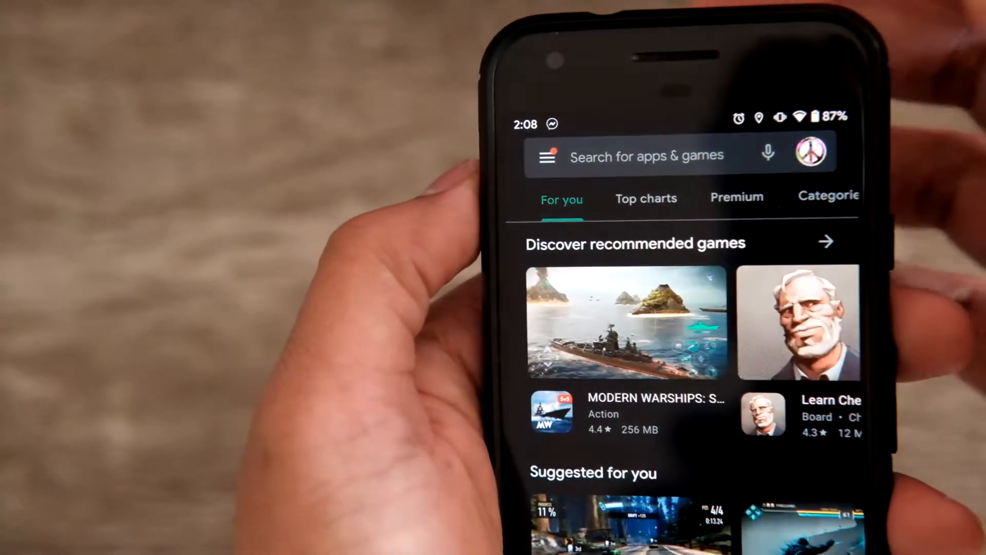
Step: Search the Play Store for 'google system view' and open Android System WebView
click(647, 156)
text(google )
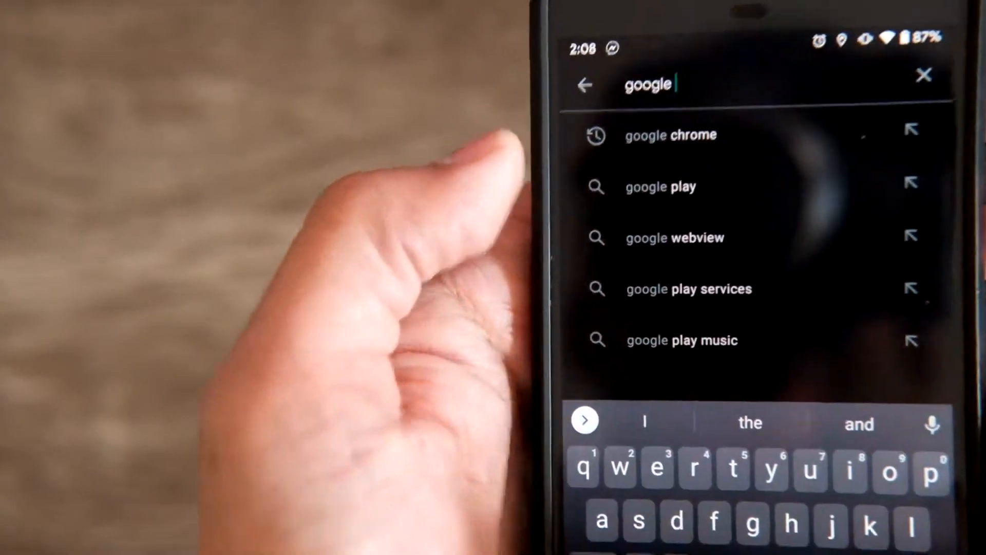
text(eyeyen)
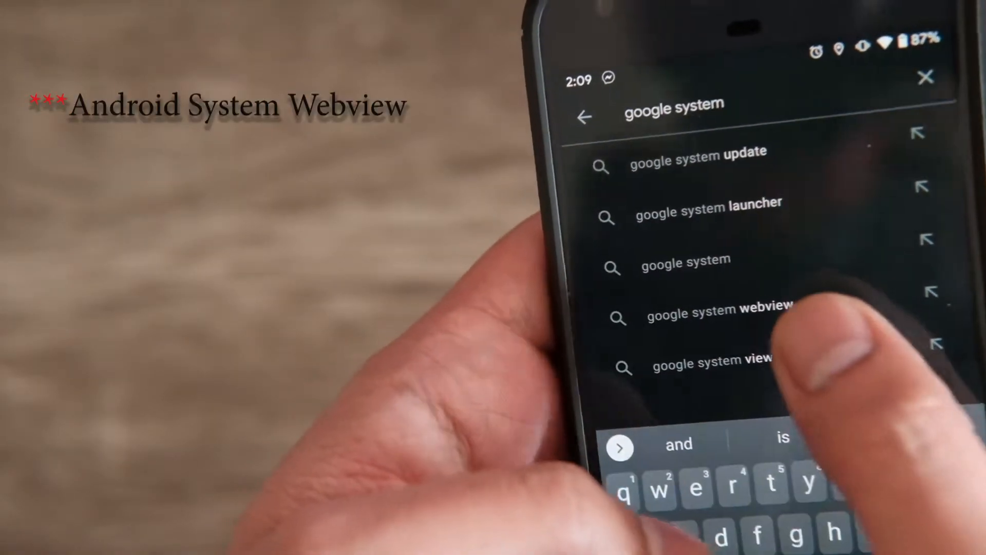
click(712, 367)
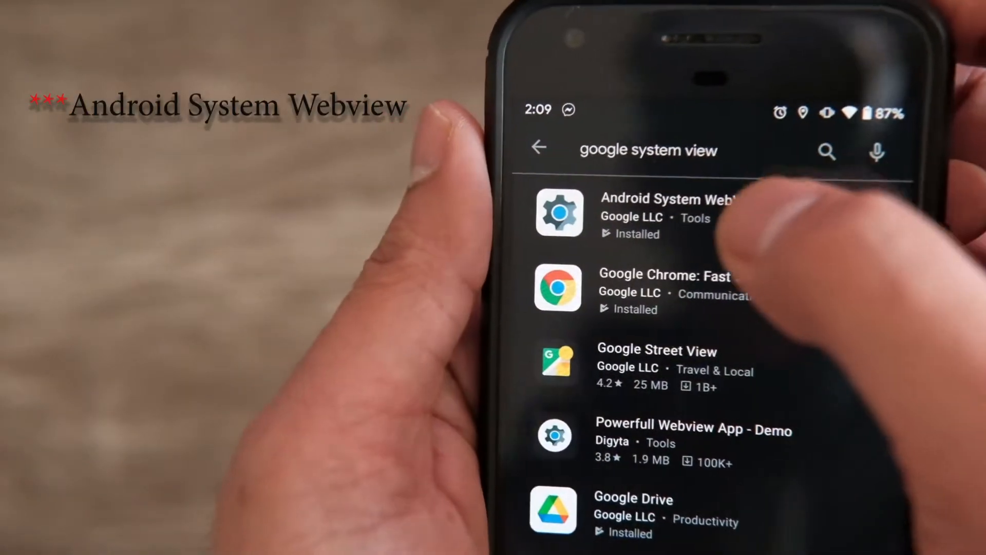
click(669, 212)
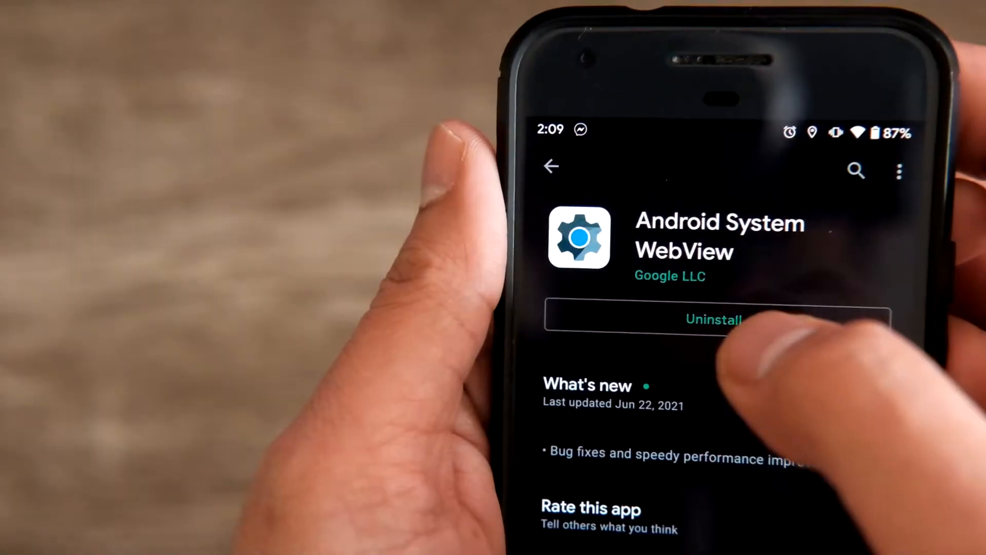